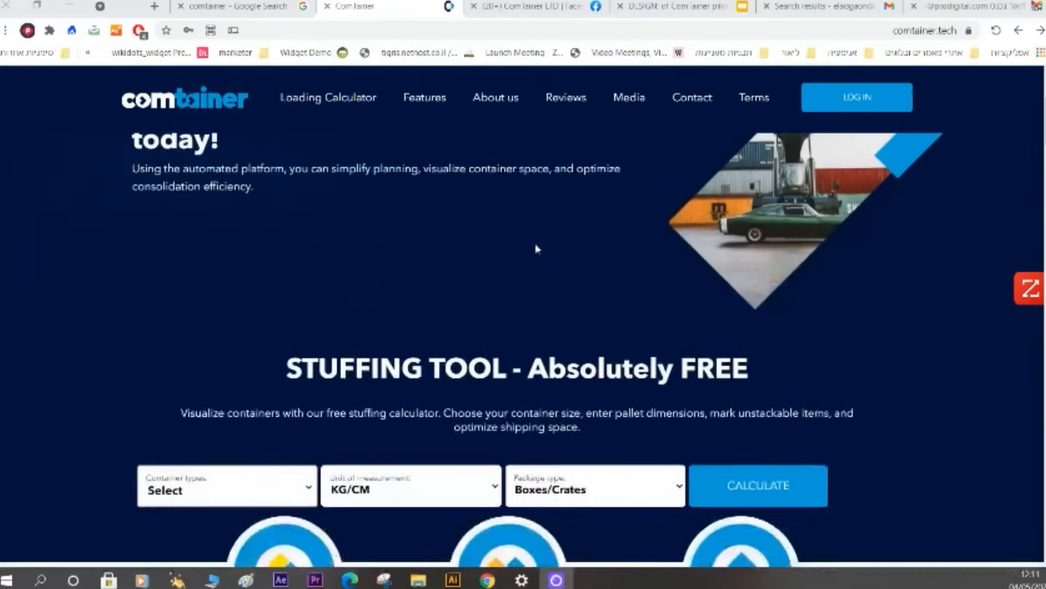
Calculate the stuffing load for ALL container types in LBS/INCH units
scroll(down, 3)
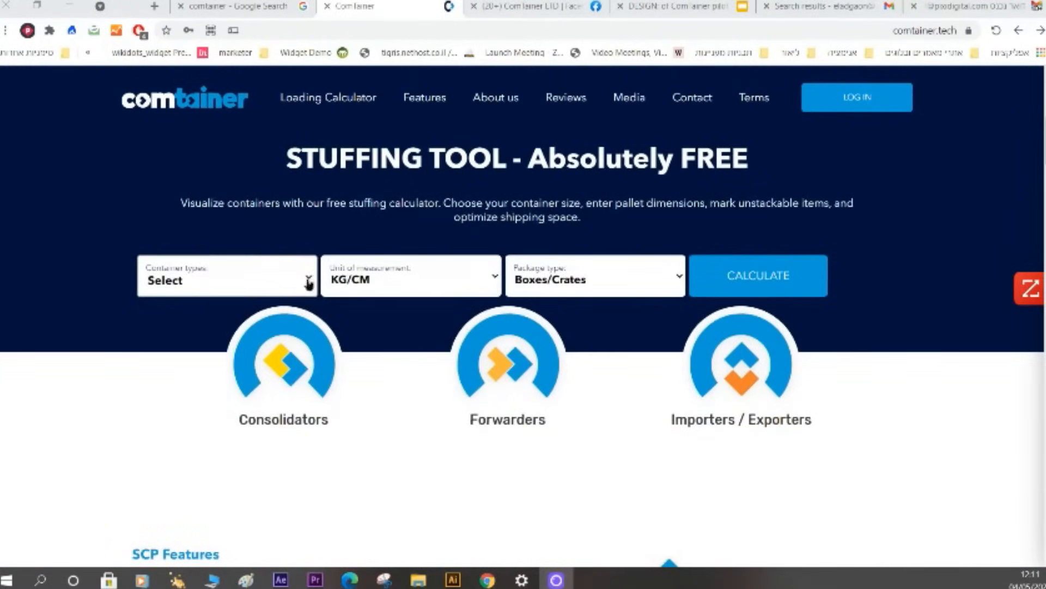
click(227, 275)
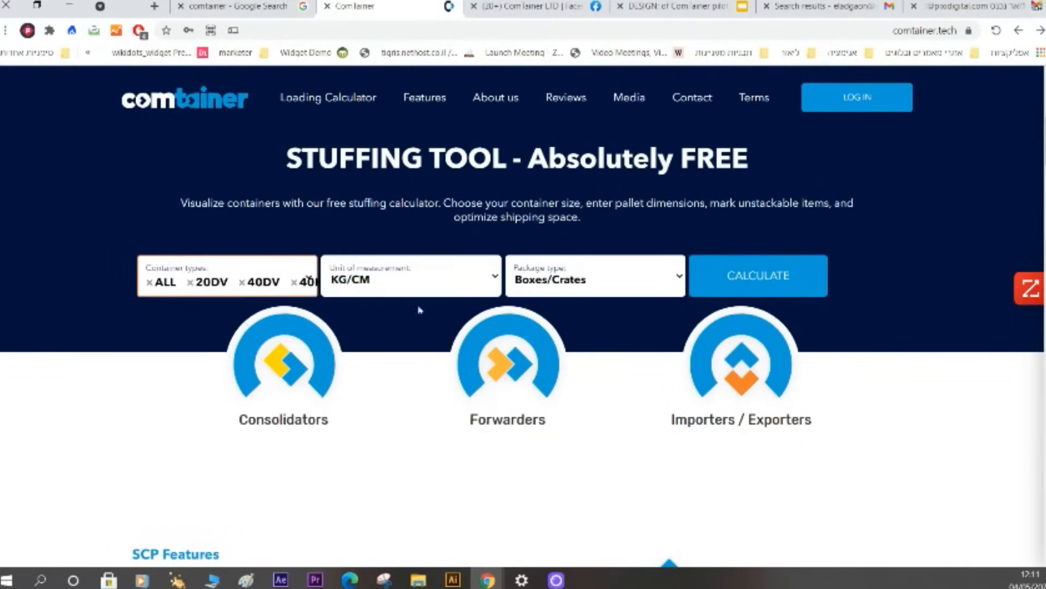
click(410, 276)
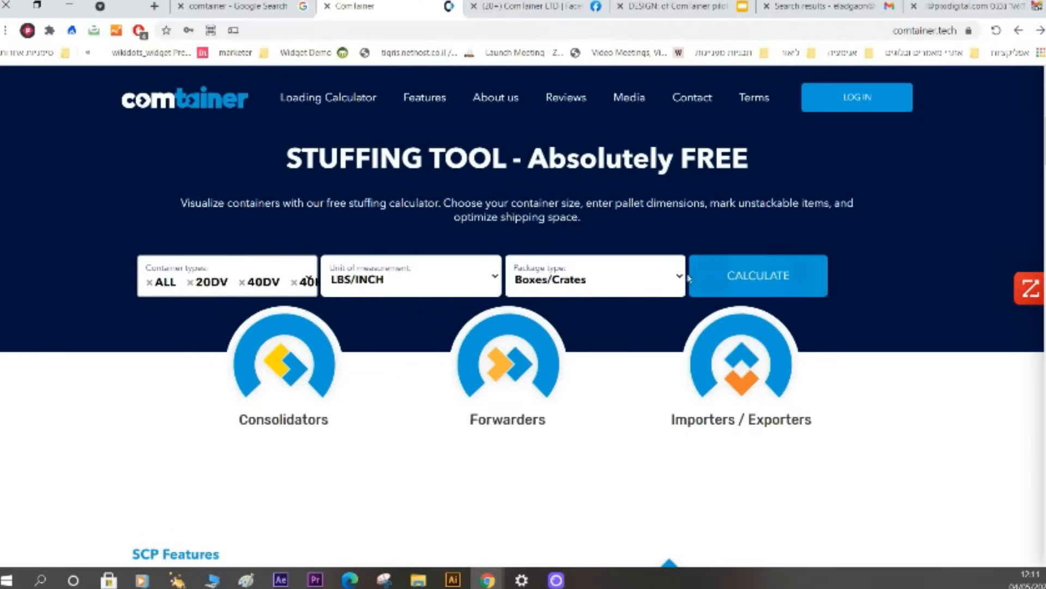
click(594, 279)
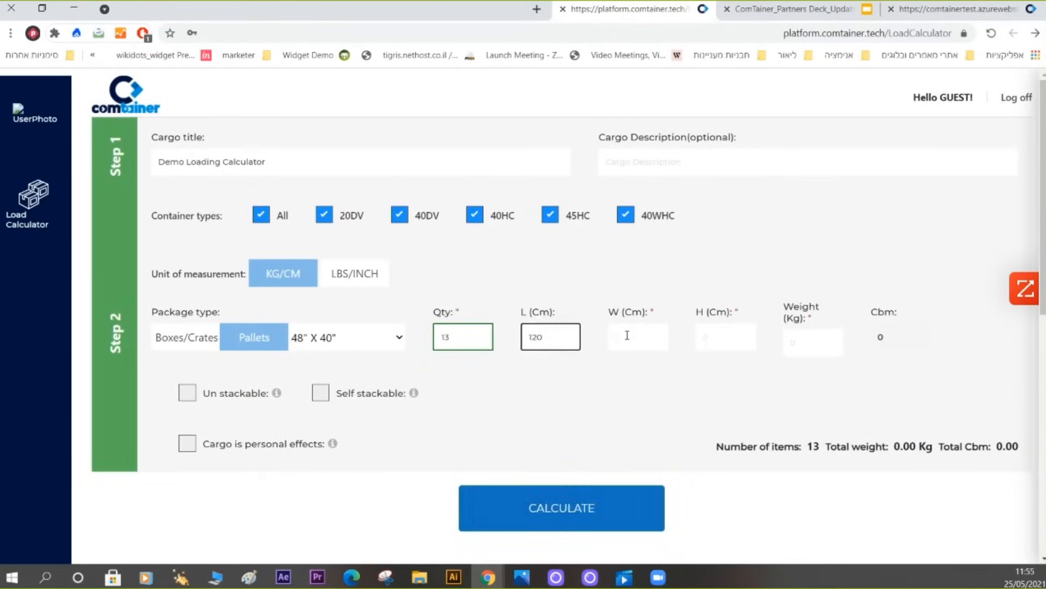
Enter package values 150 and 12, then calculate the 40DV load estimate
text(150)
click(813, 342)
text(11)
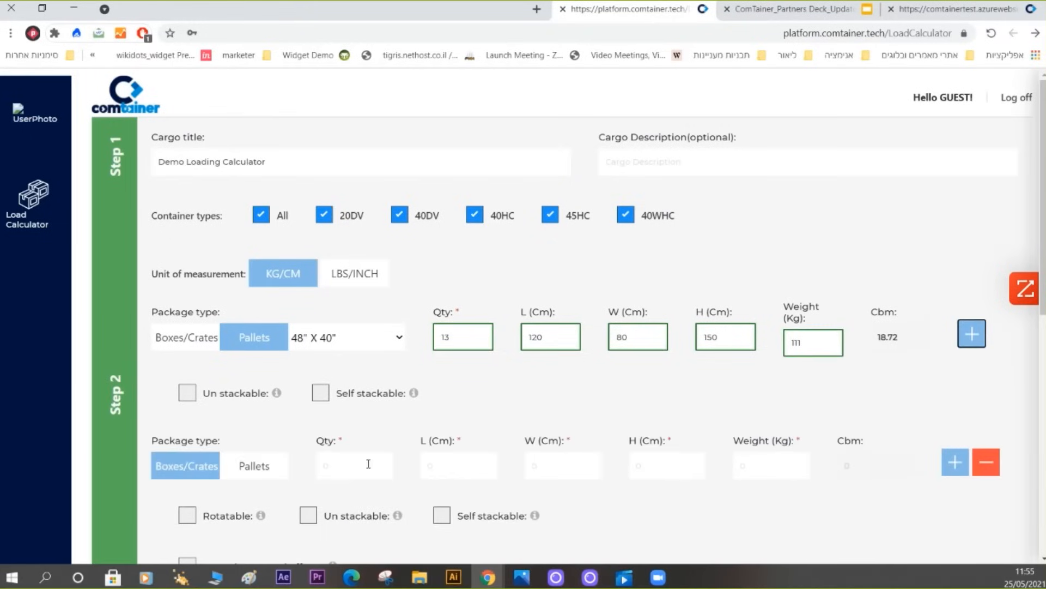
text(120)
text(200)
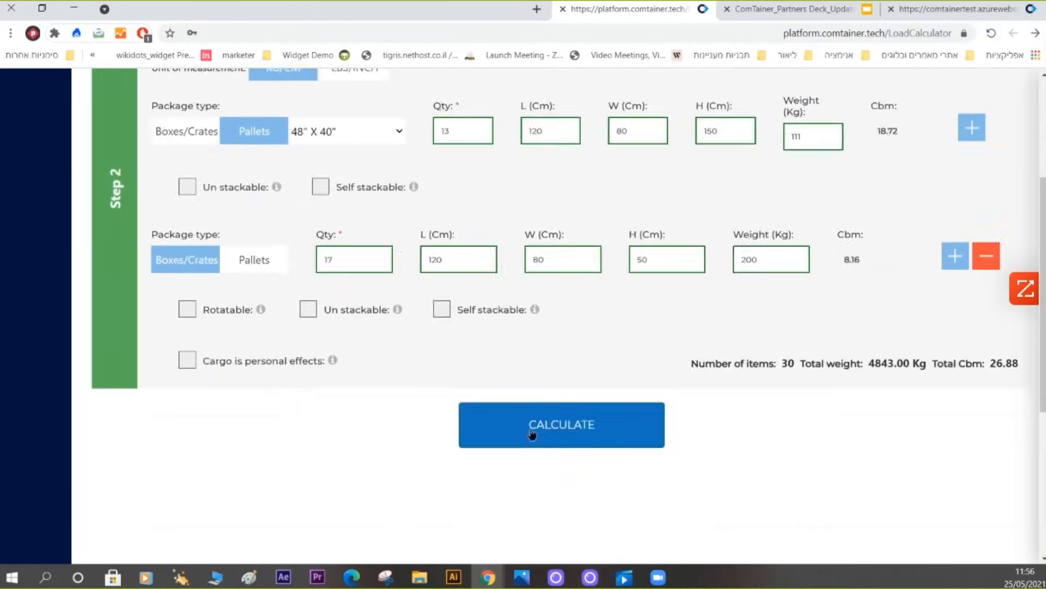
click(561, 424)
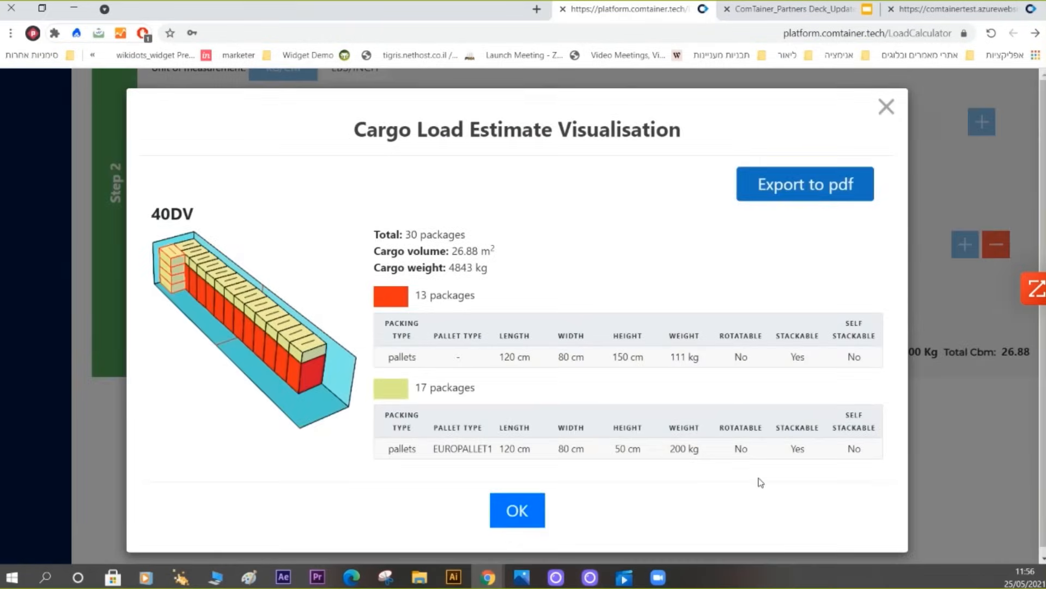
mouse_move(805, 187)
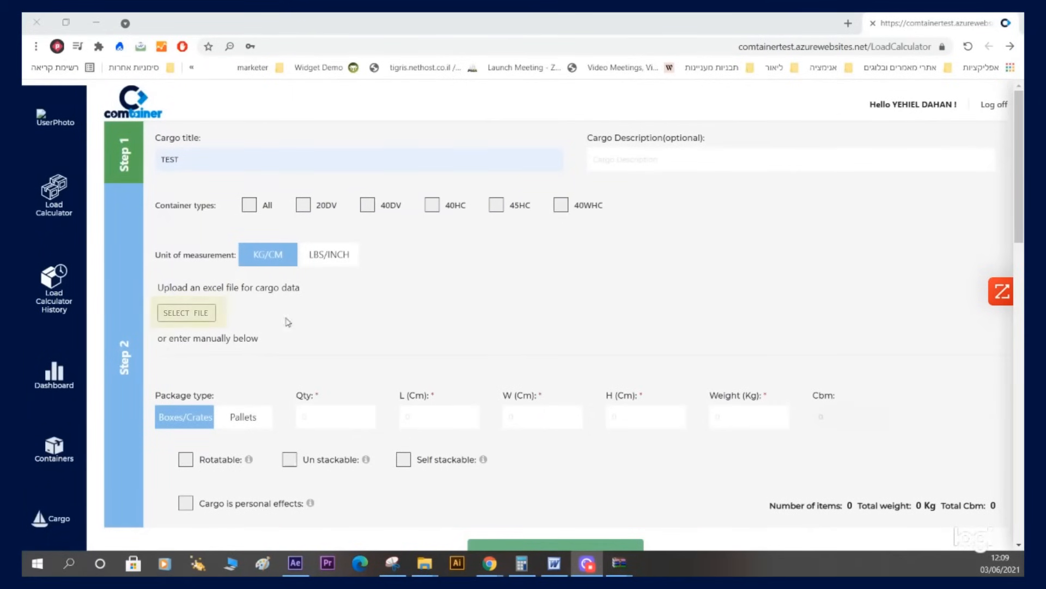
Attach the Excel workbook BERLIN BRI…HC FINAL.xlsx as the TEST cargo data file
click(186, 312)
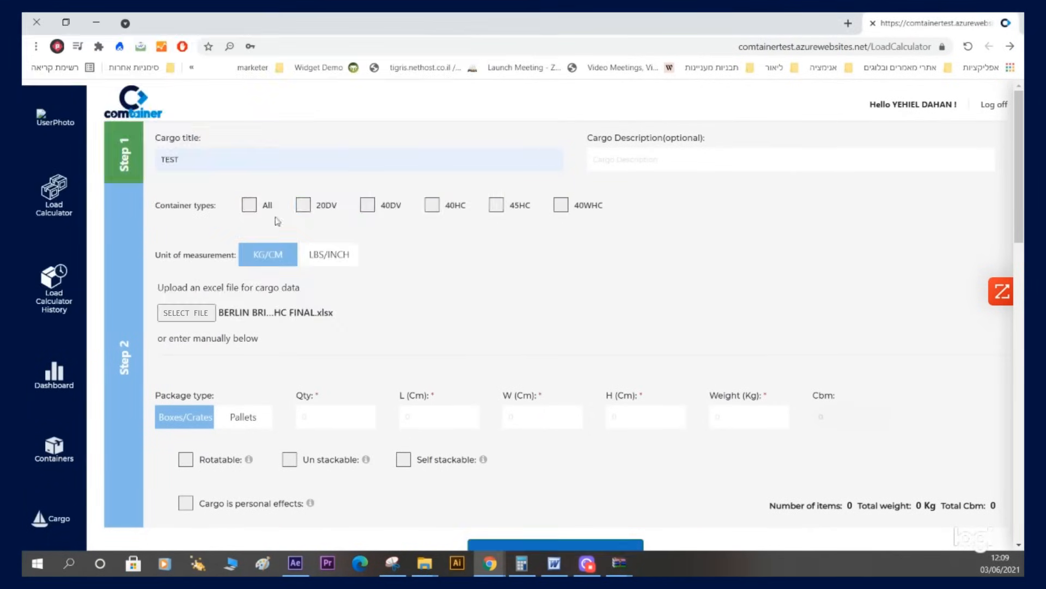